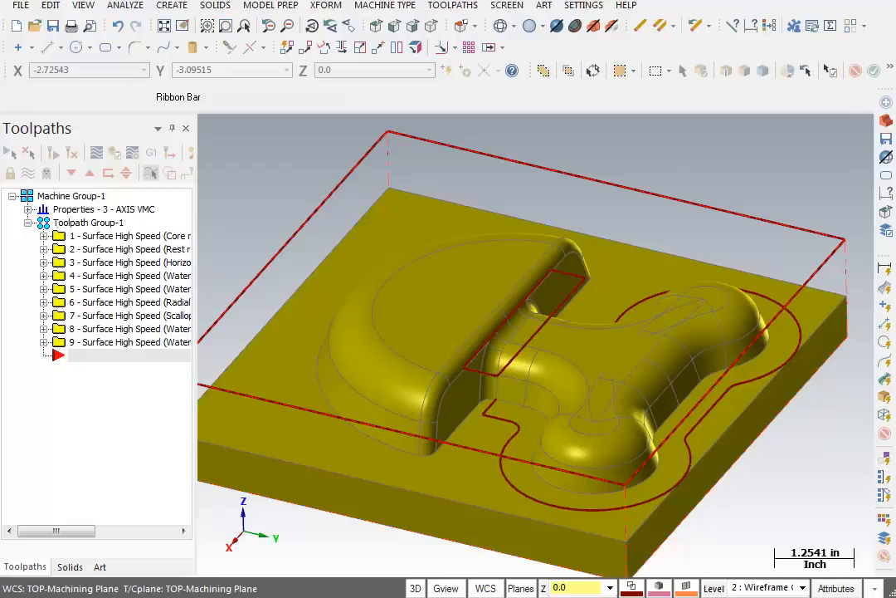
Step: Bring up the toolpath operation types list from the Toolpaths menu
left_click(58, 355)
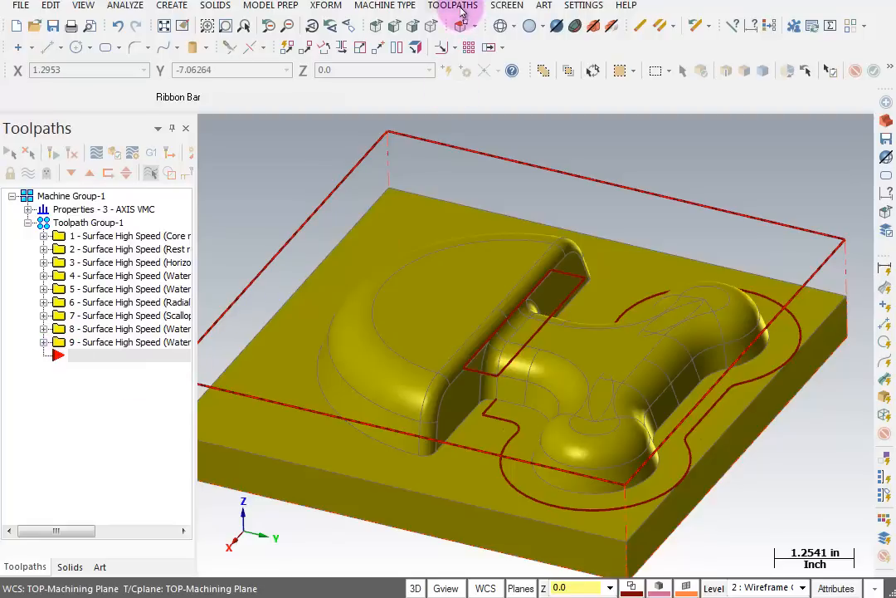
left_click(459, 6)
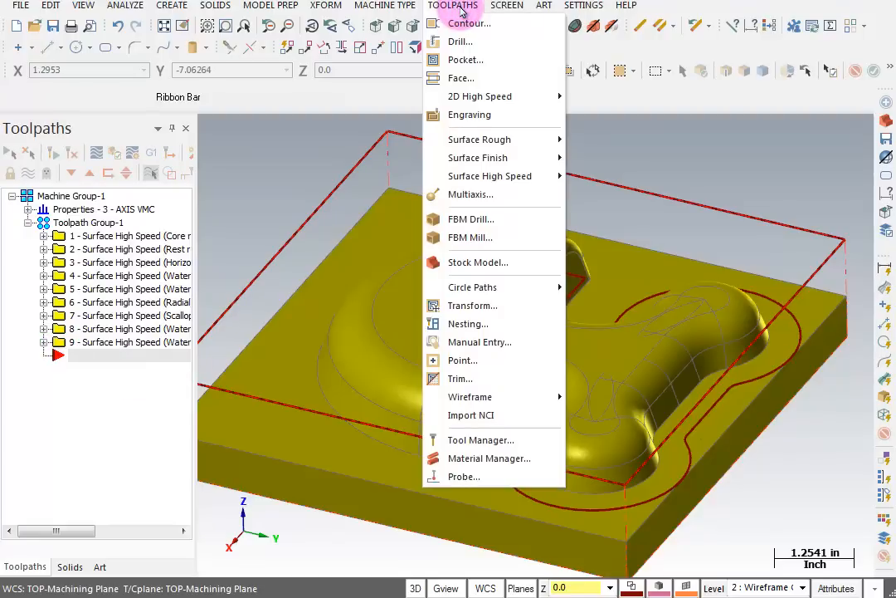
mouse_move(477, 262)
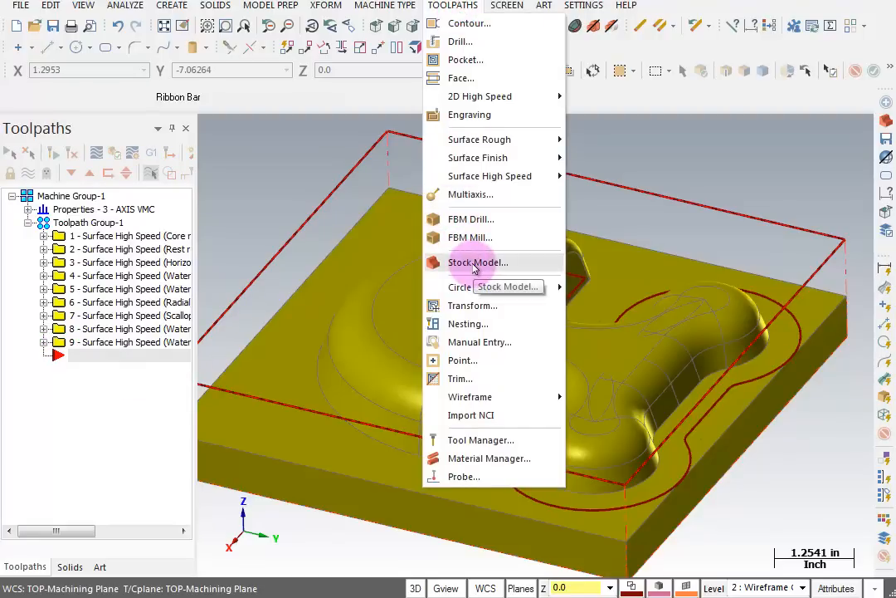
Step: Start a Stock Model operation and name it 'Final Toolpath Compare' under Stock Definition
left_click(477, 262)
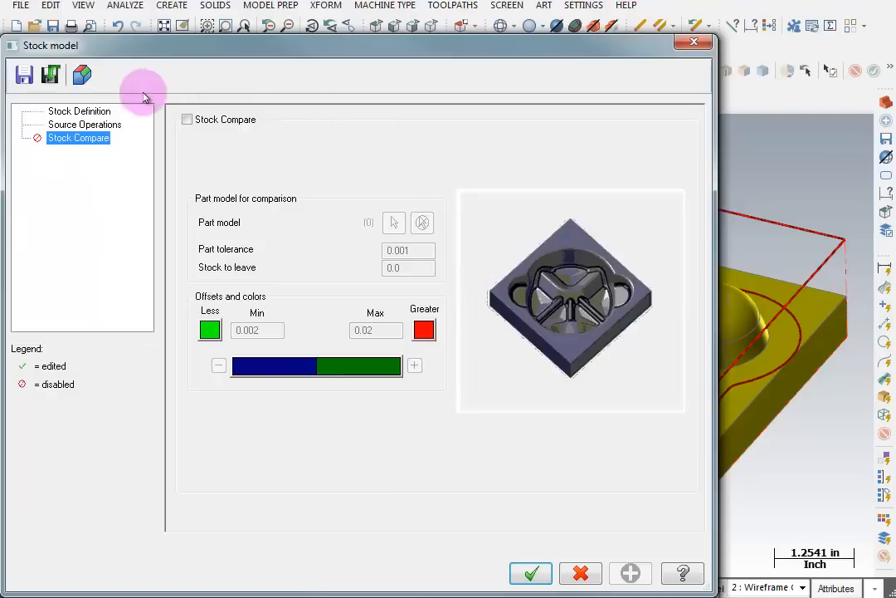
left_click(79, 111)
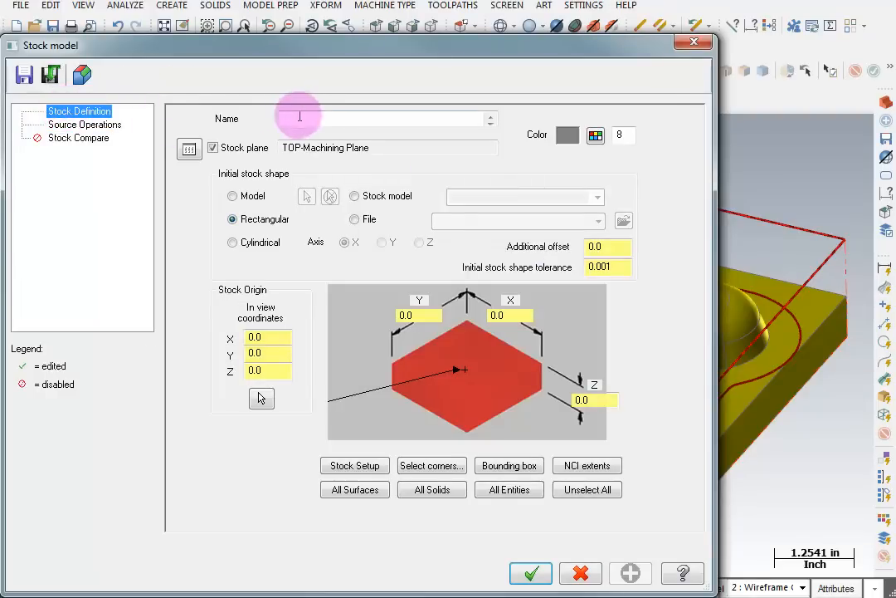
left_click(291, 118)
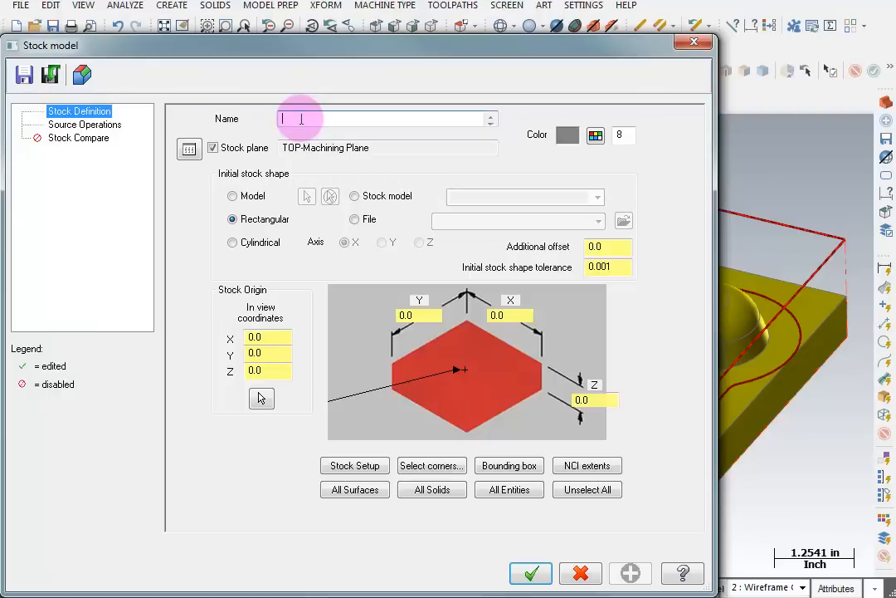
type("Final")
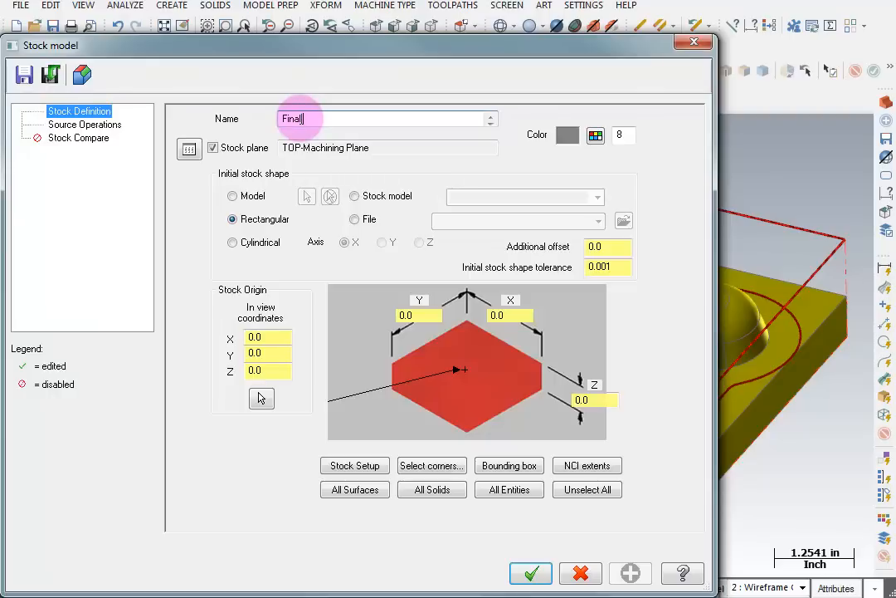
type("Toolpath Compare")
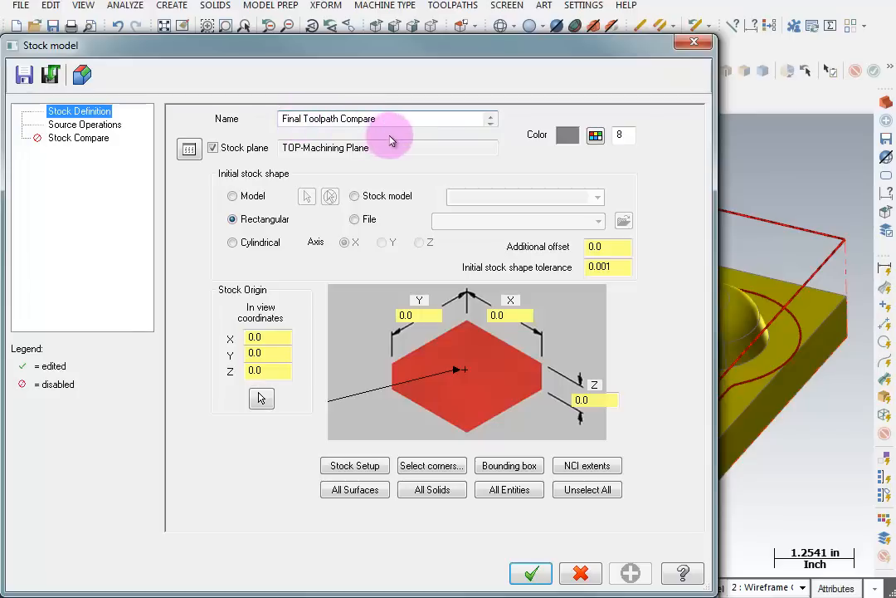
mouse_move(347, 383)
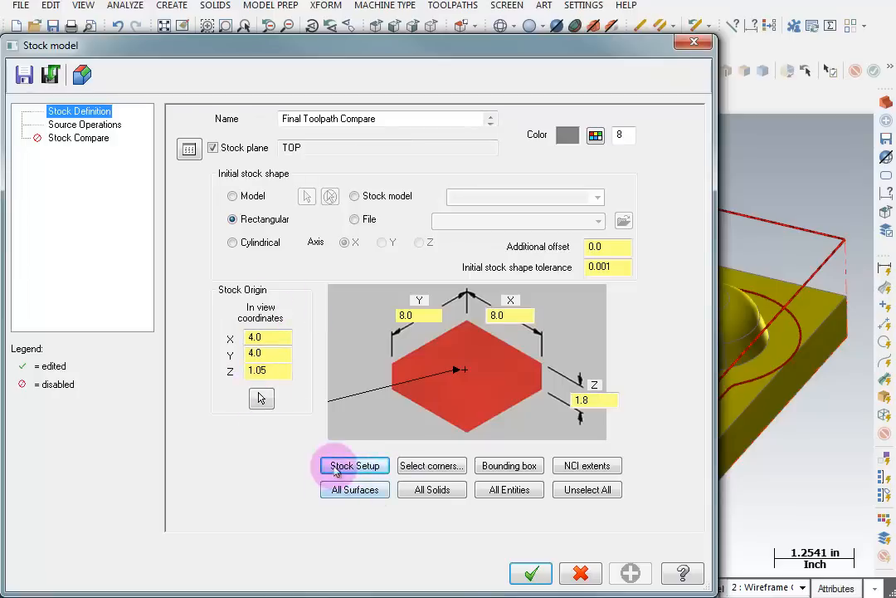
mouse_move(131, 123)
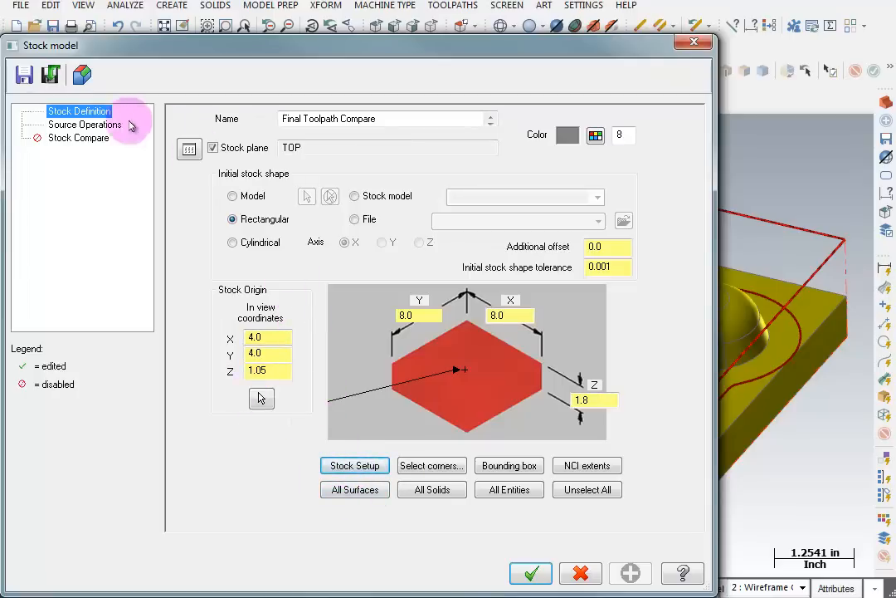
Step: Review Source Operations: all nine Toolpath Group-1 operations, path tolerance 0.001
left_click(84, 124)
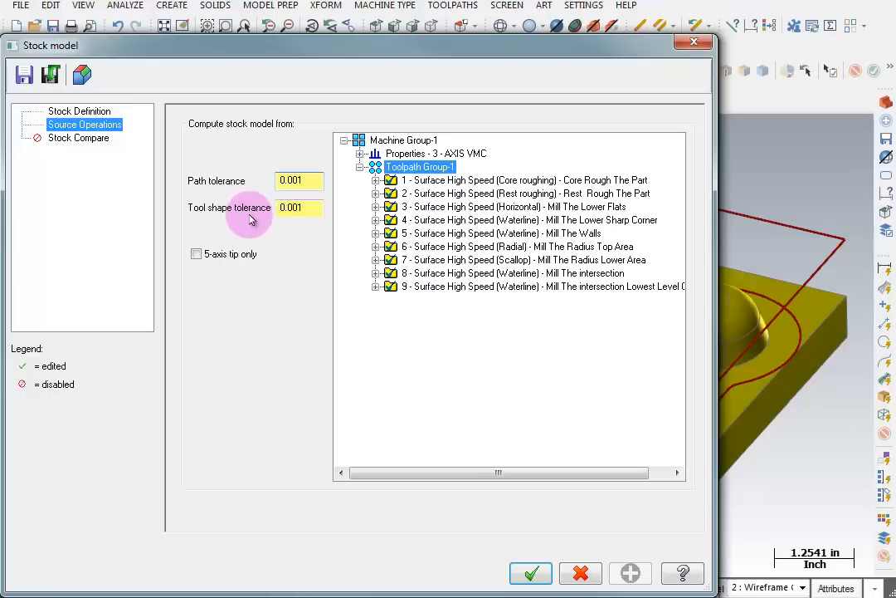
left_click(299, 207)
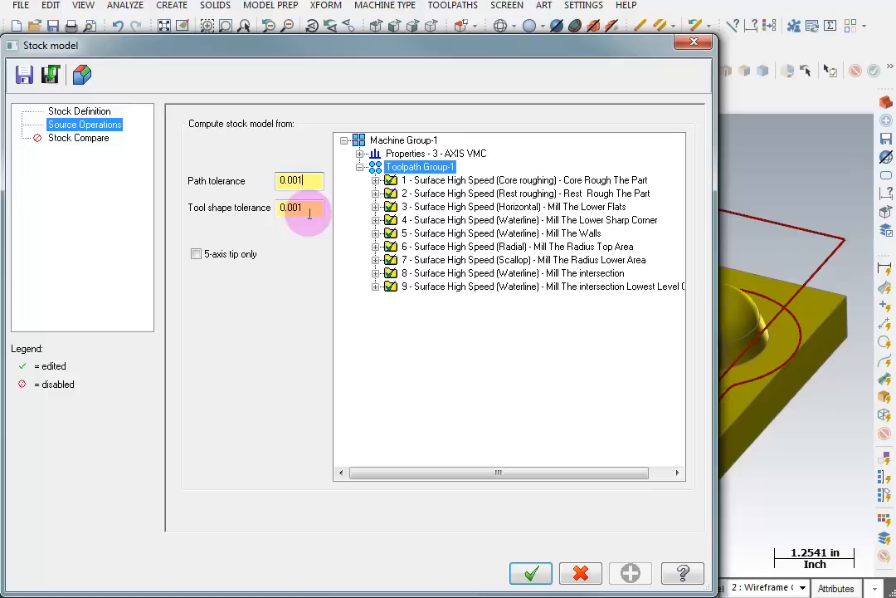
mouse_move(306, 223)
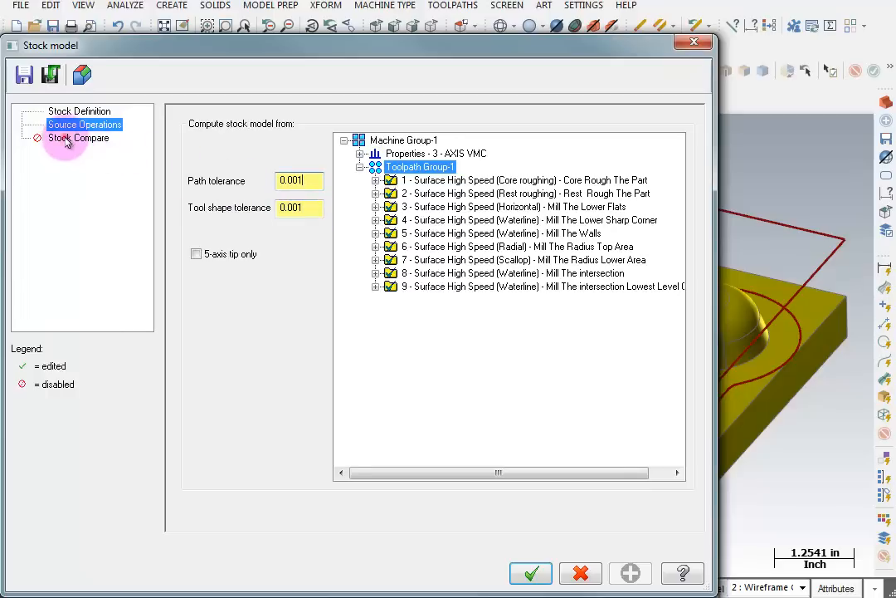
Step: Enable Stock Compare against the part model, with 0.002 and 0.02 offsets
left_click(78, 137)
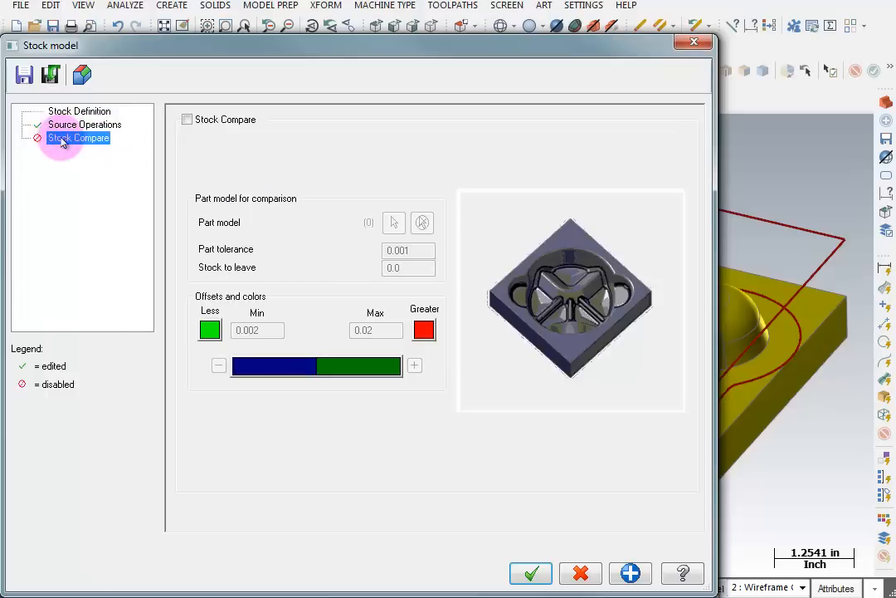
left_click(187, 118)
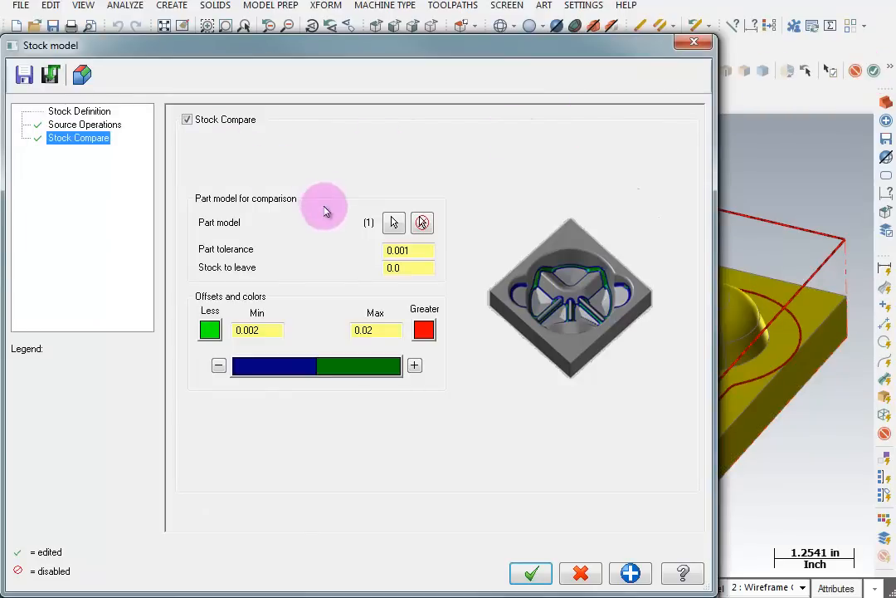
mouse_move(322, 210)
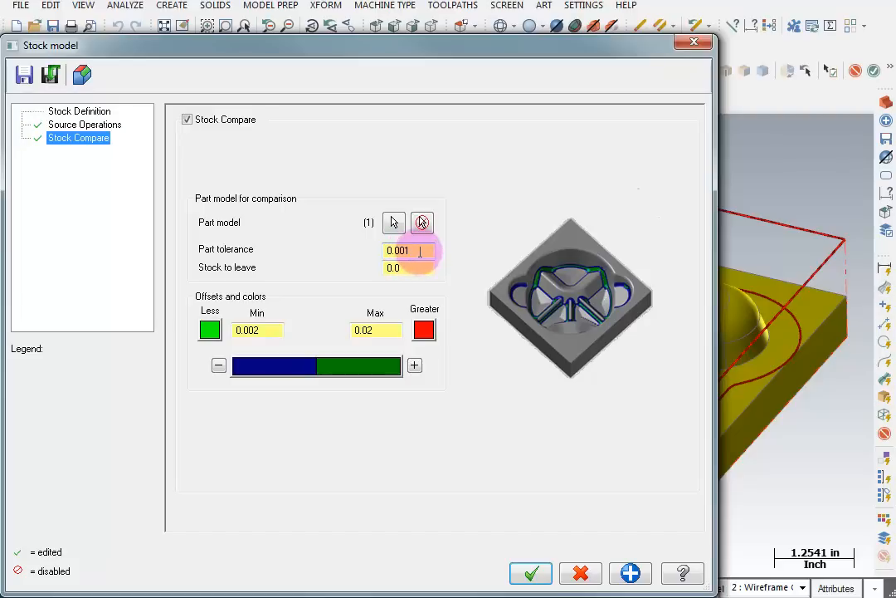
mouse_move(298, 355)
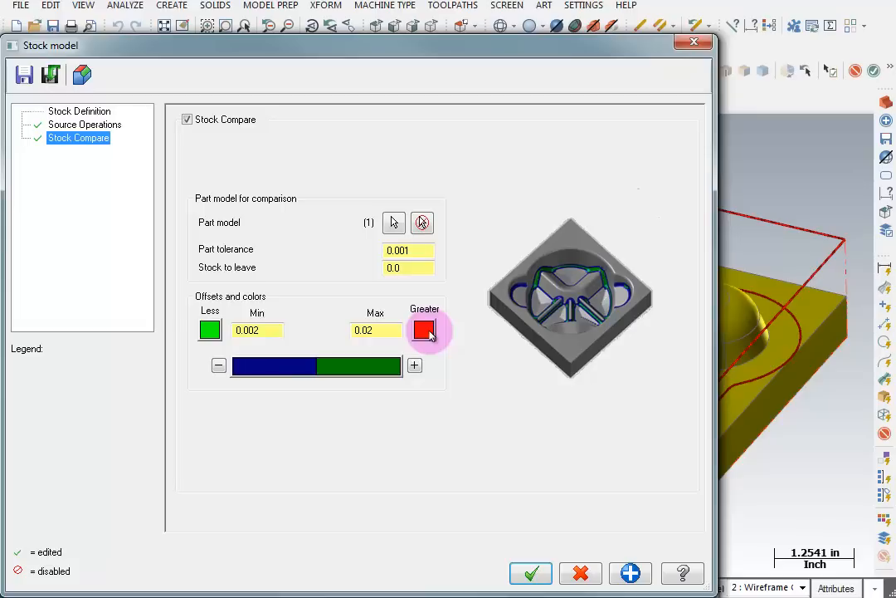
mouse_move(274, 369)
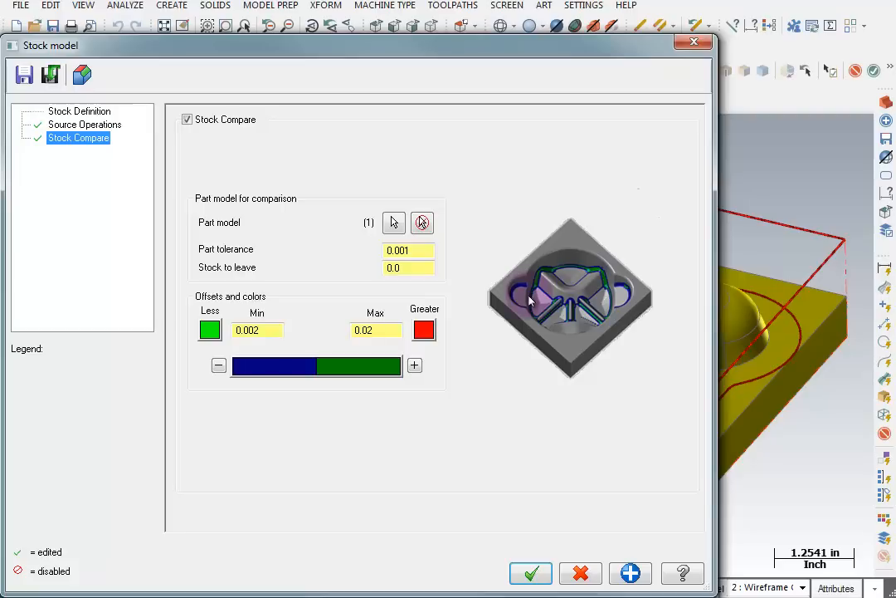
left_click(532, 572)
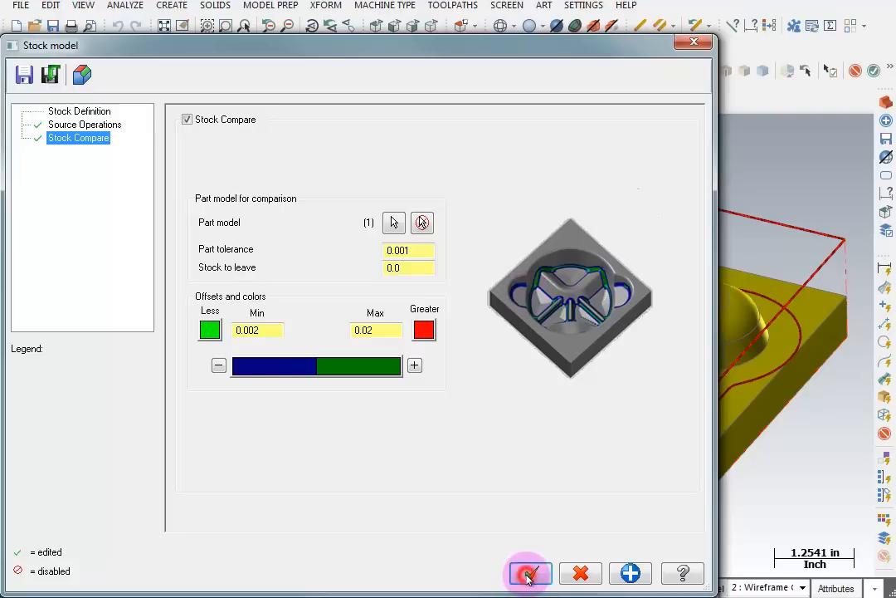
Step: Accept the dialog to add operation 10, 'Stock model - Final Toolpath Compare'
left_click(529, 573)
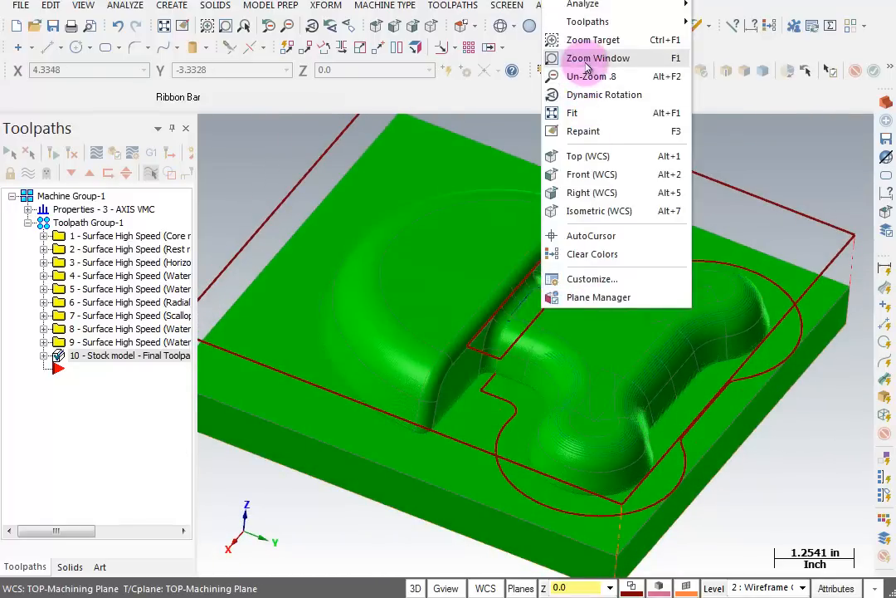
Step: Zoom Window into the slot area to inspect the small blue spots
left_click(598, 57)
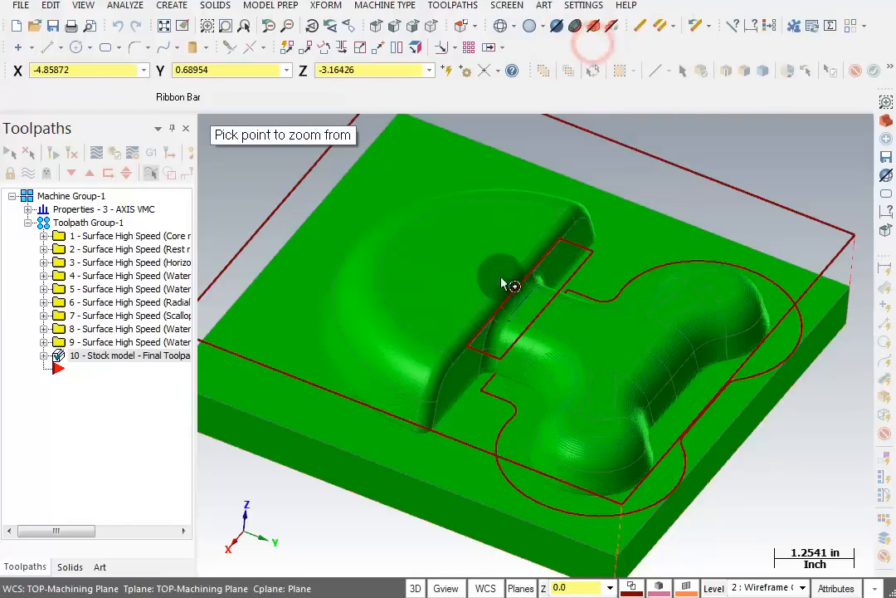
left_click(511, 285)
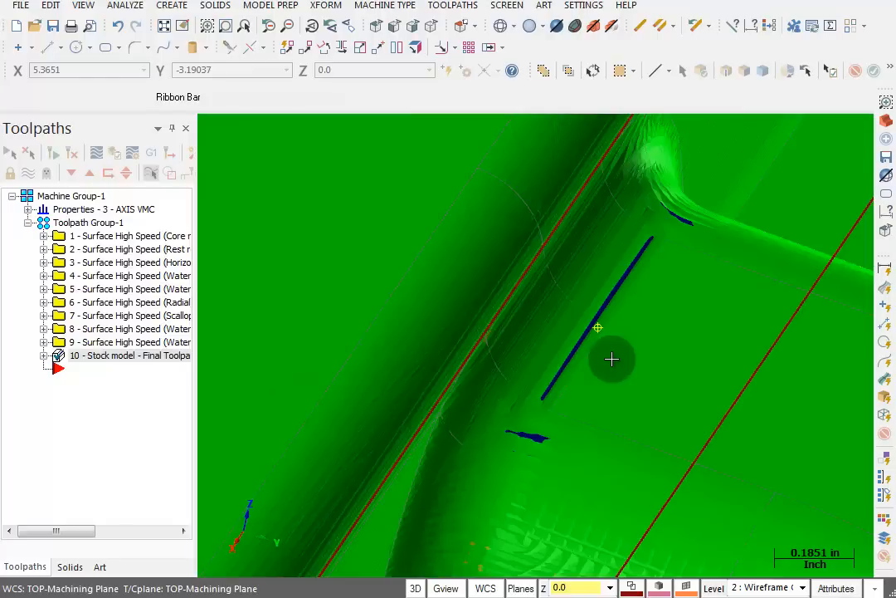
mouse_move(606, 358)
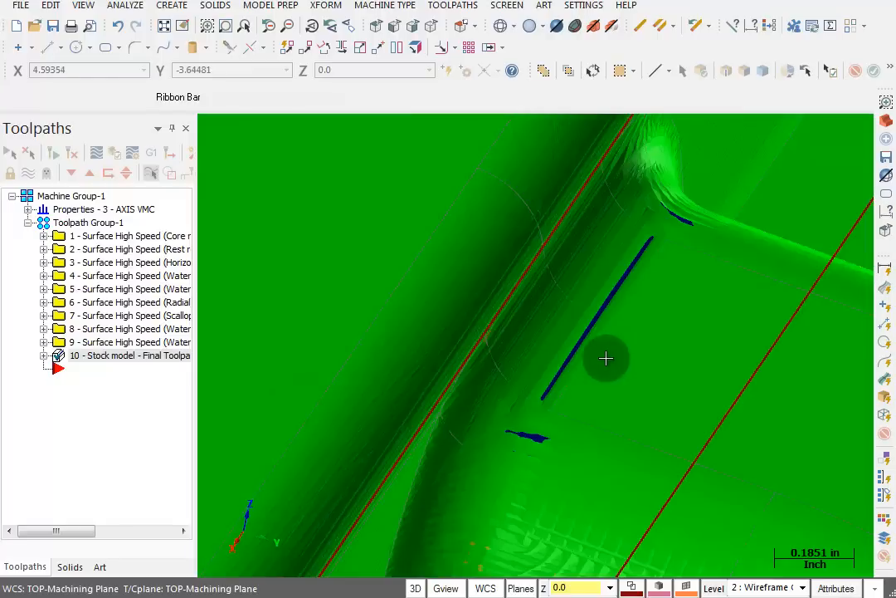
Step: Restore the full isometric view of the green comparison model
right_click(606, 358)
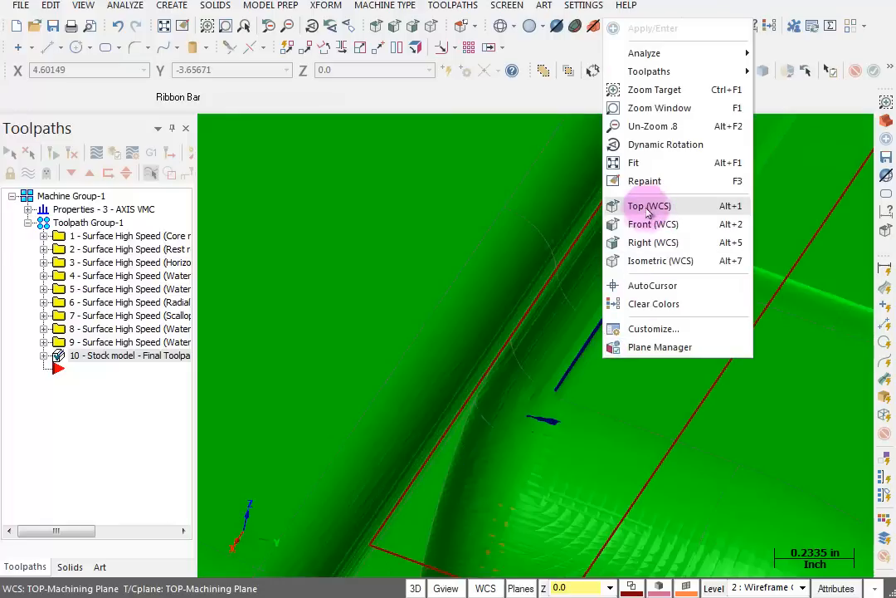
left_click(661, 261)
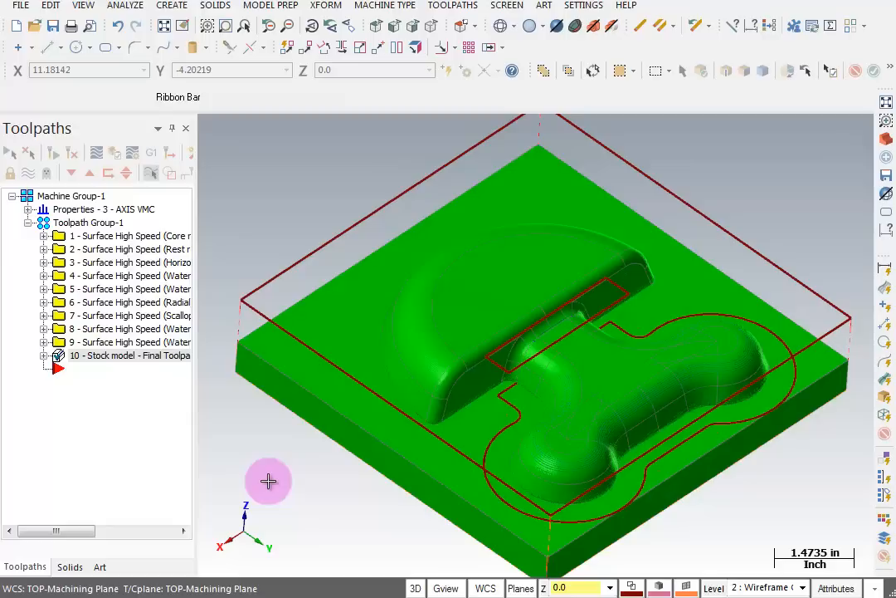
mouse_move(278, 480)
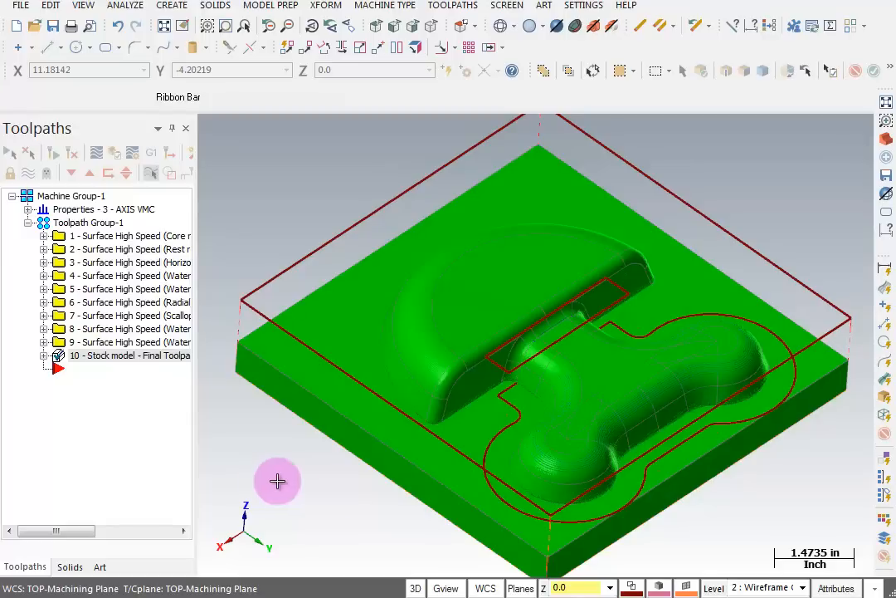
right_click(639, 390)
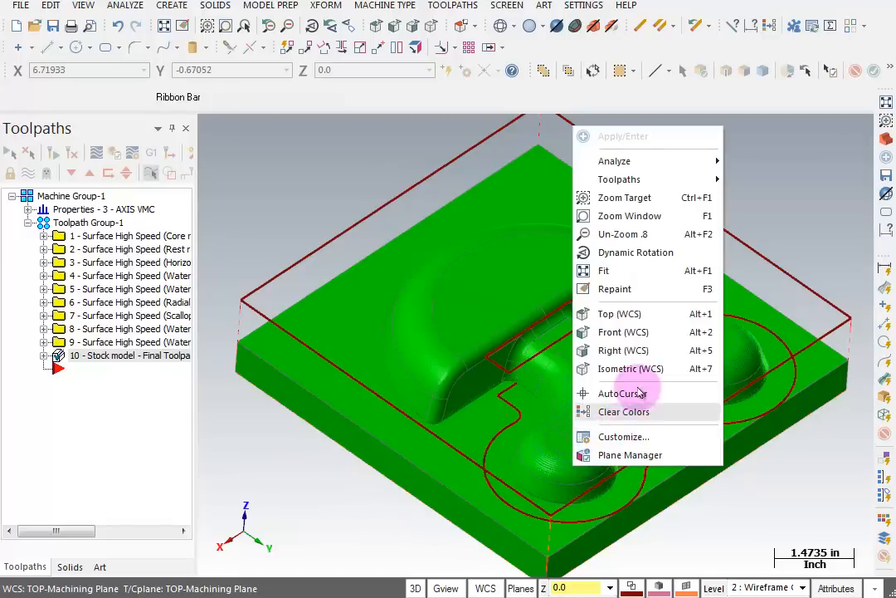